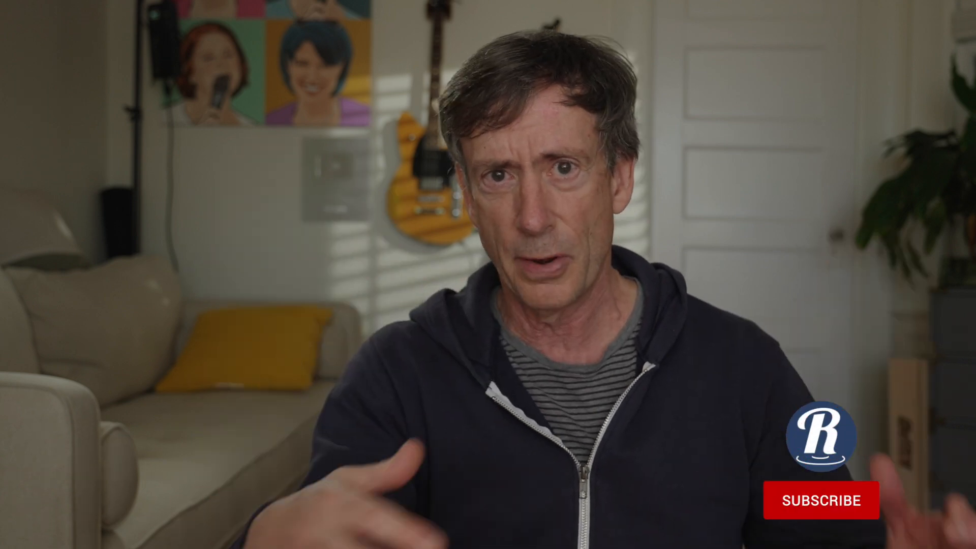
left_click(821, 499)
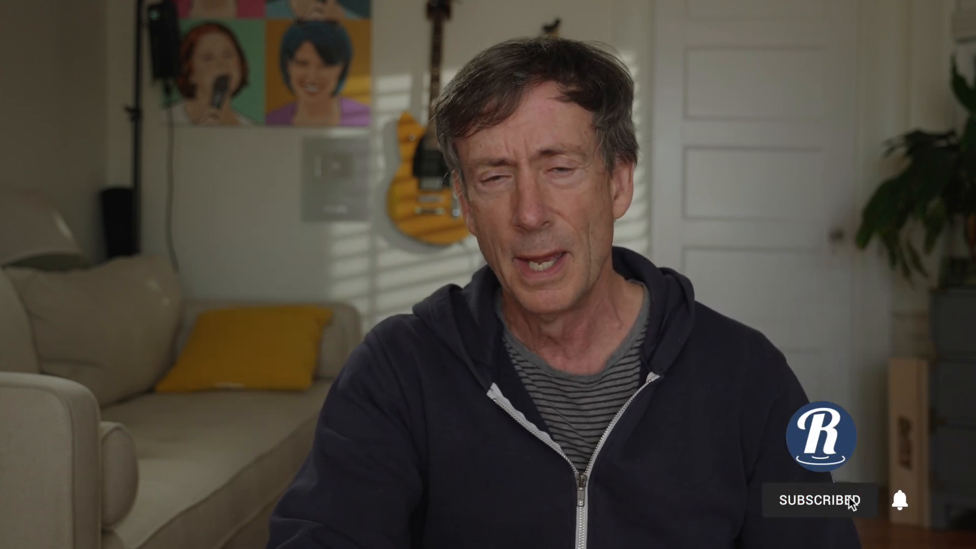